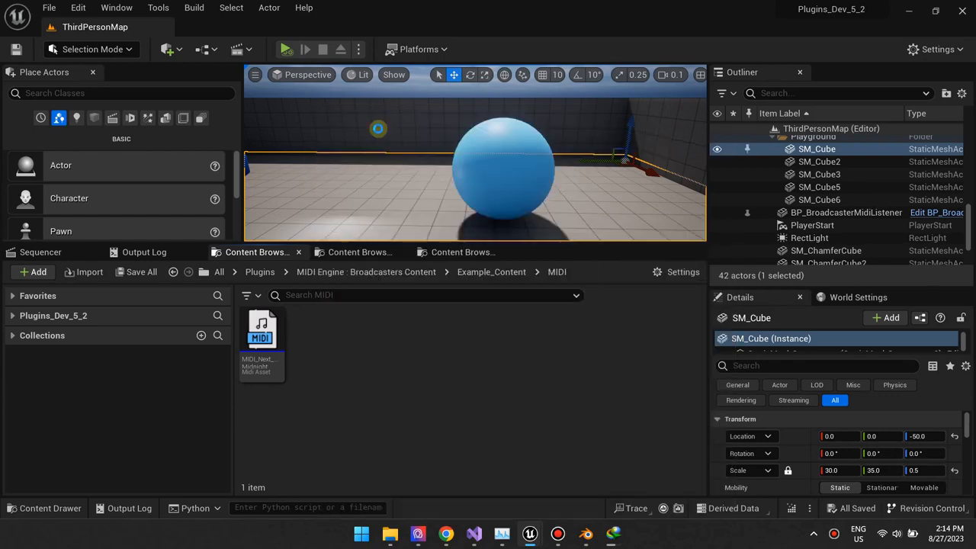
Review the imported Next Midnight MIDI and WAV files, then browse into the Example_Content Blueprints folder
click(88, 271)
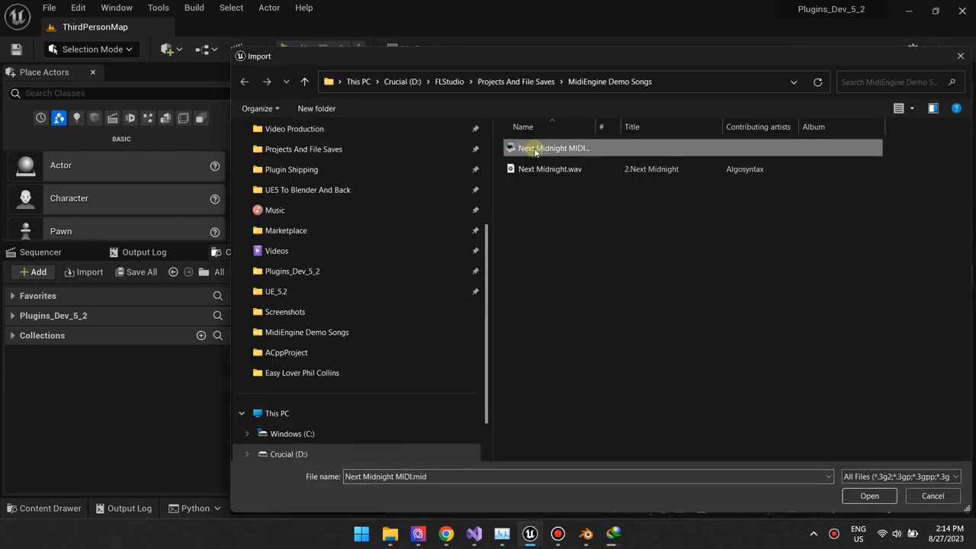
click(869, 495)
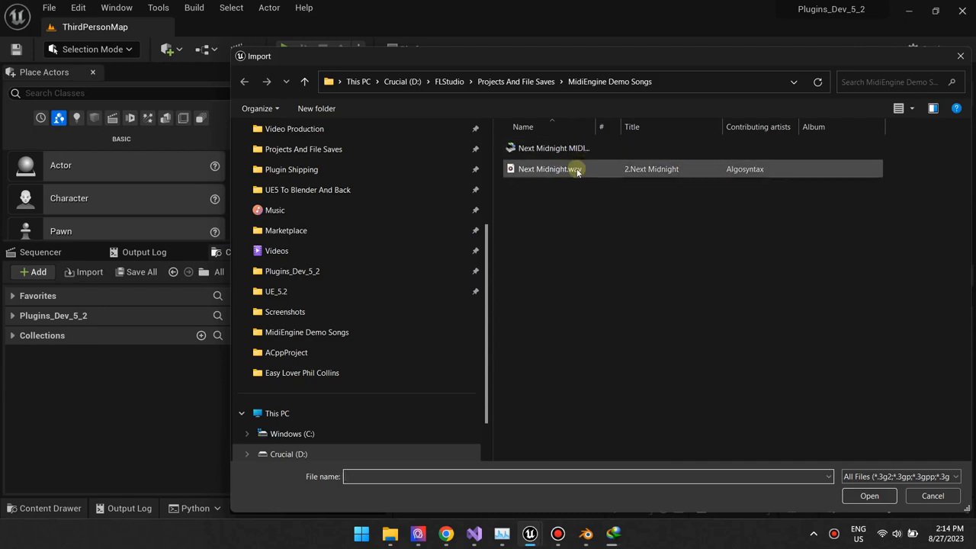
click(548, 168)
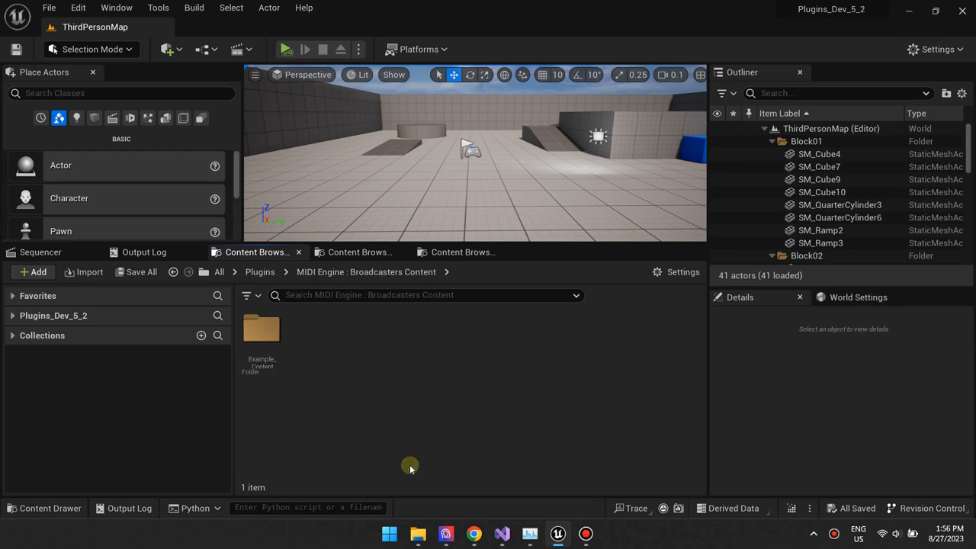
double_click(263, 332)
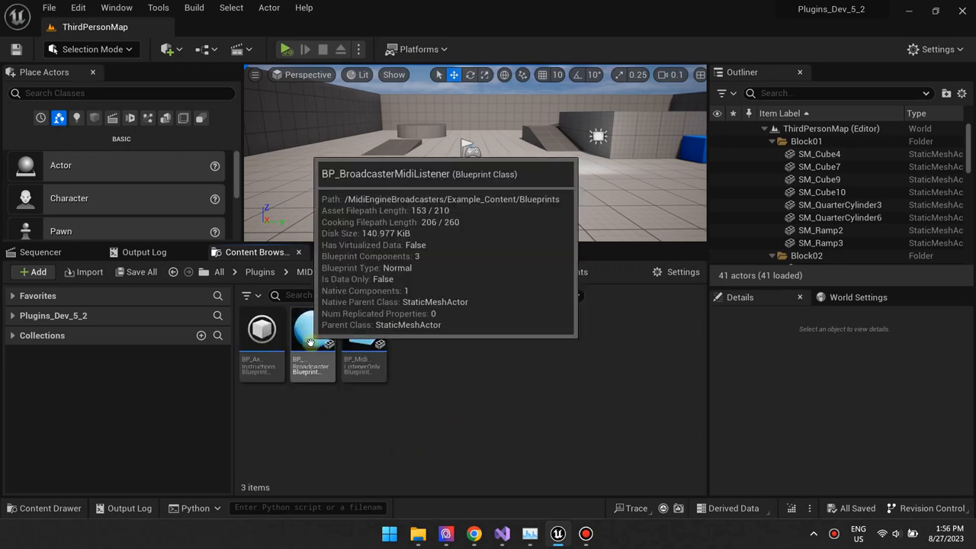
In BP_BroadcasterMidiListener's Event Graph, add a Start Broadcast node from the AxMidiBroadcaster component reference
double_click(313, 329)
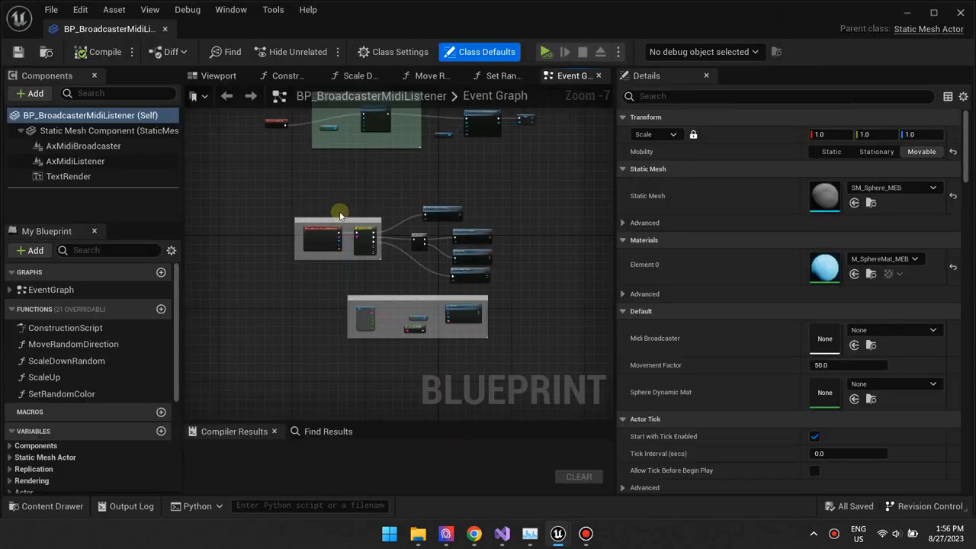
scroll(down, 3)
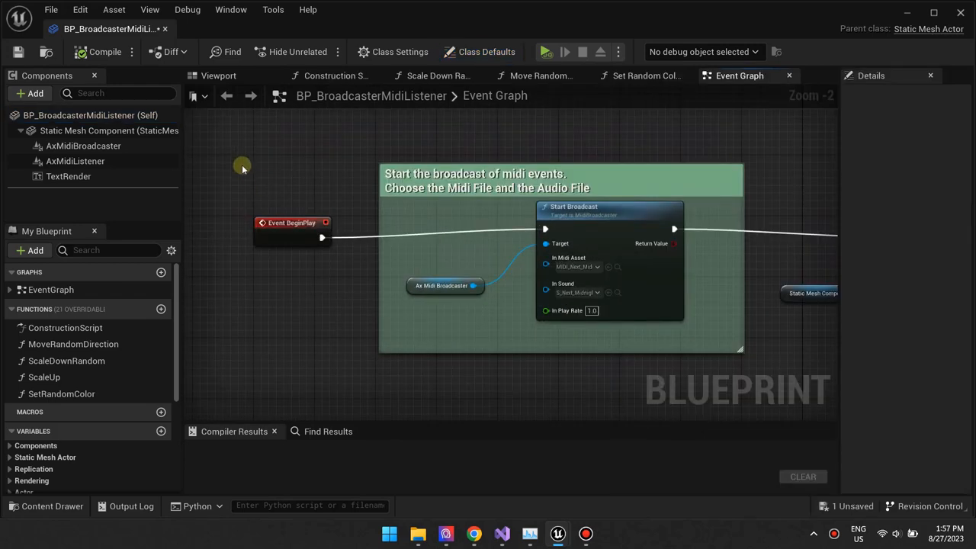
click(84, 146)
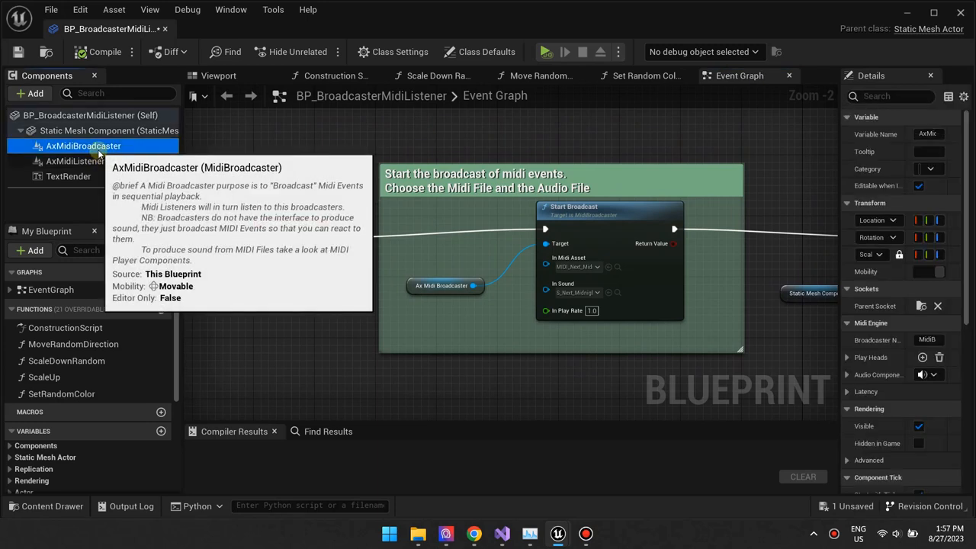
mouse_move(99, 162)
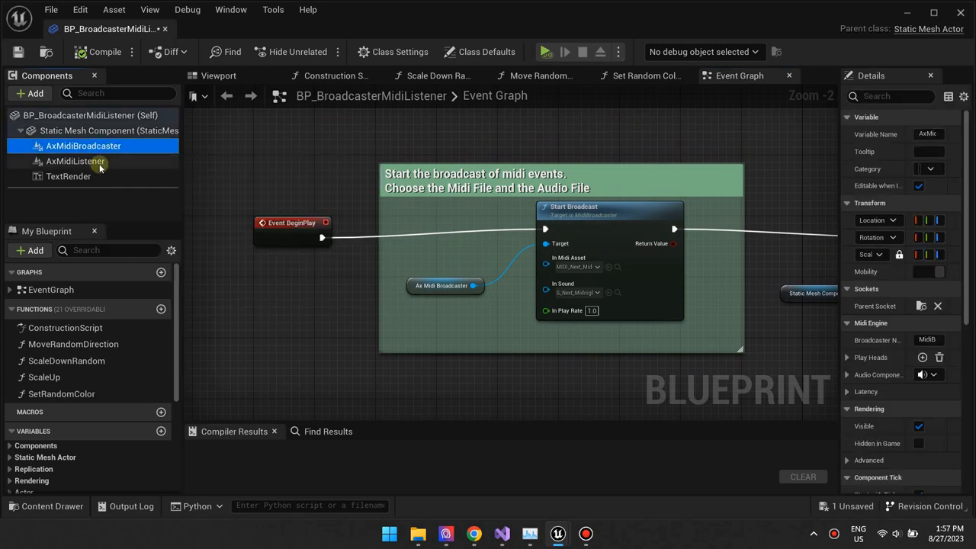
click(74, 162)
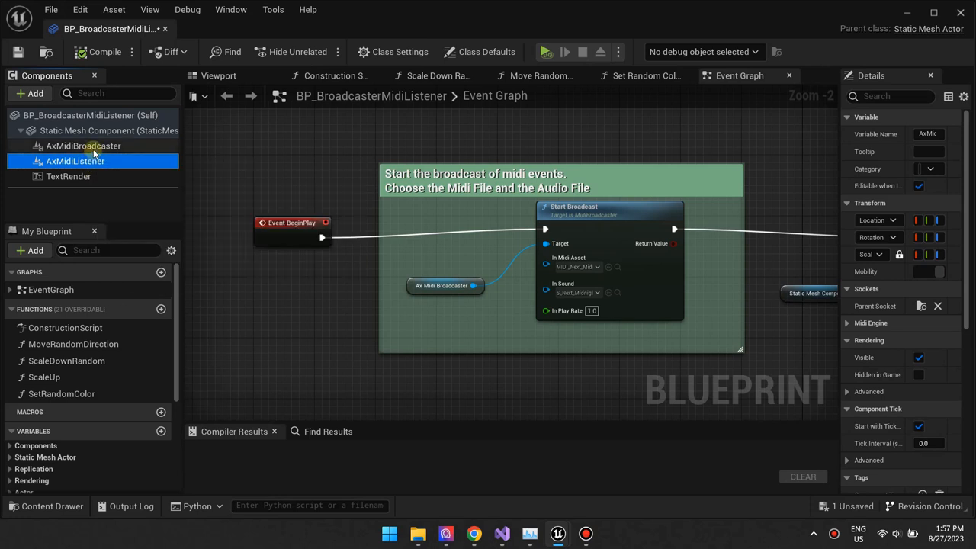
click(82, 147)
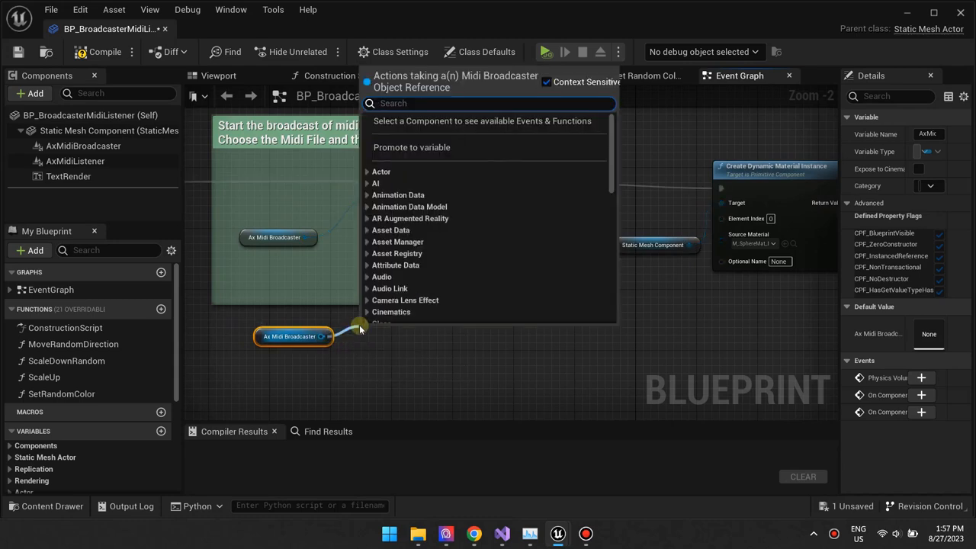
text(star)
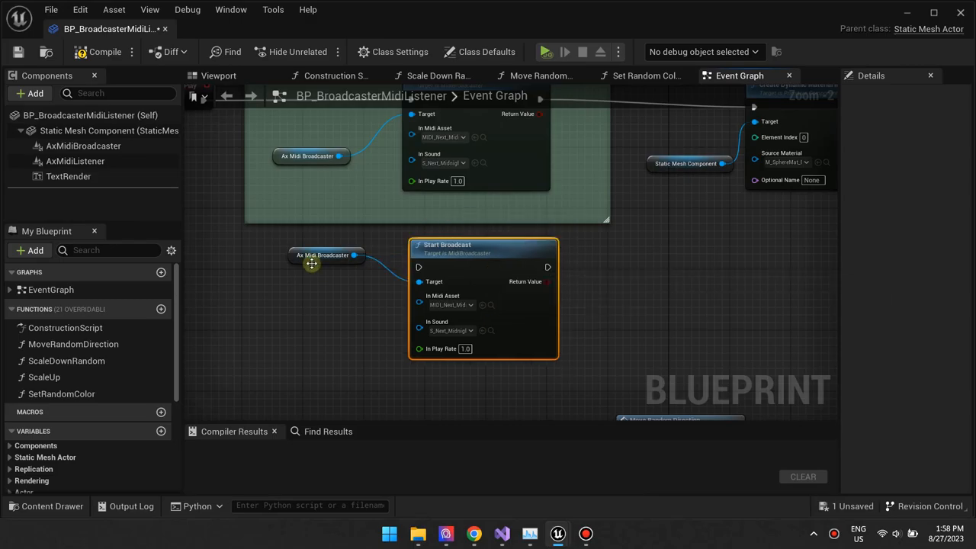
Show the AxMidiListener component's events: On Midi Note ON, Note OFF and BPM Event
click(75, 162)
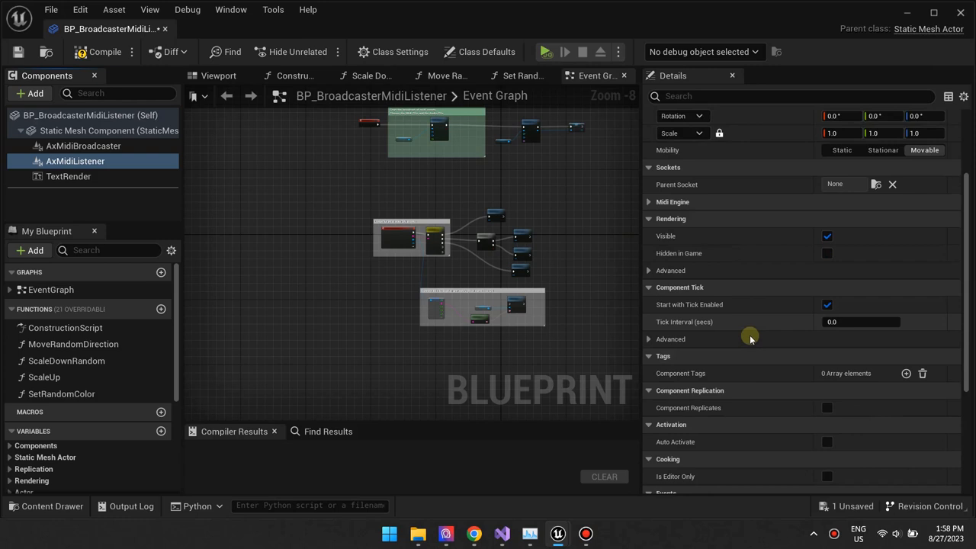
scroll(down, 3)
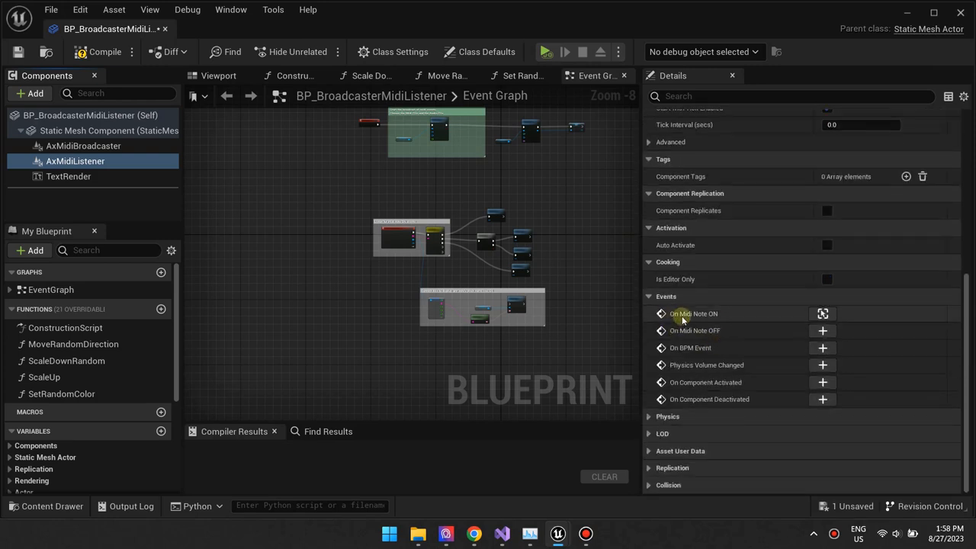
mouse_move(739, 329)
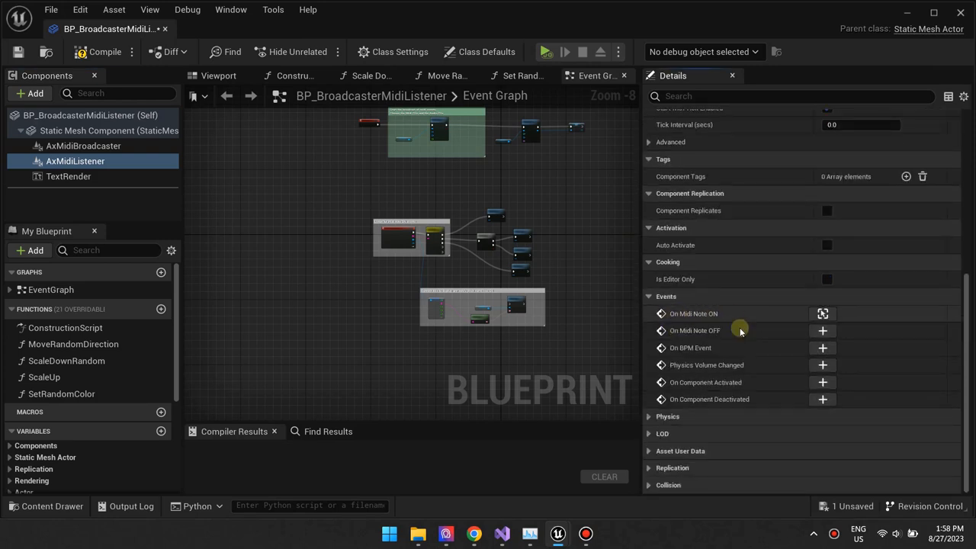
mouse_move(863, 319)
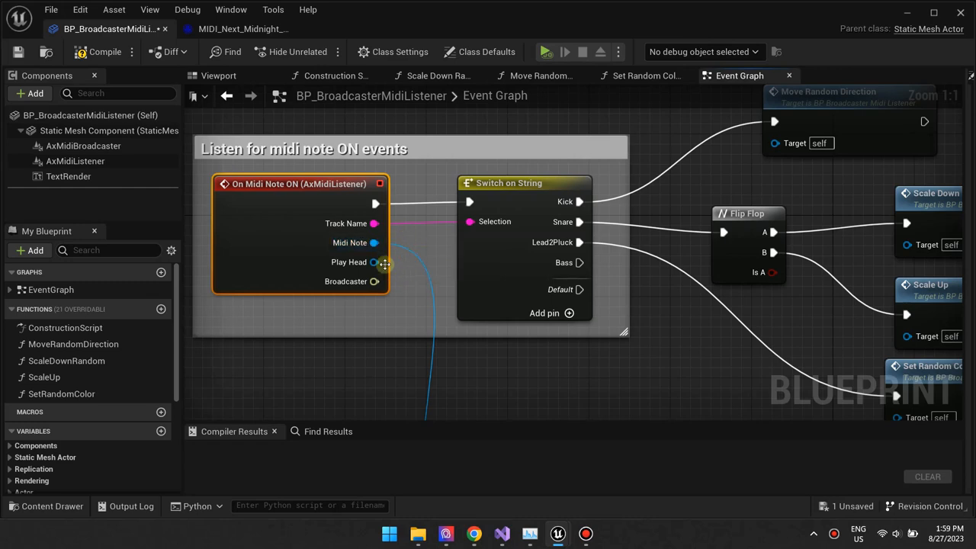
mouse_move(409, 295)
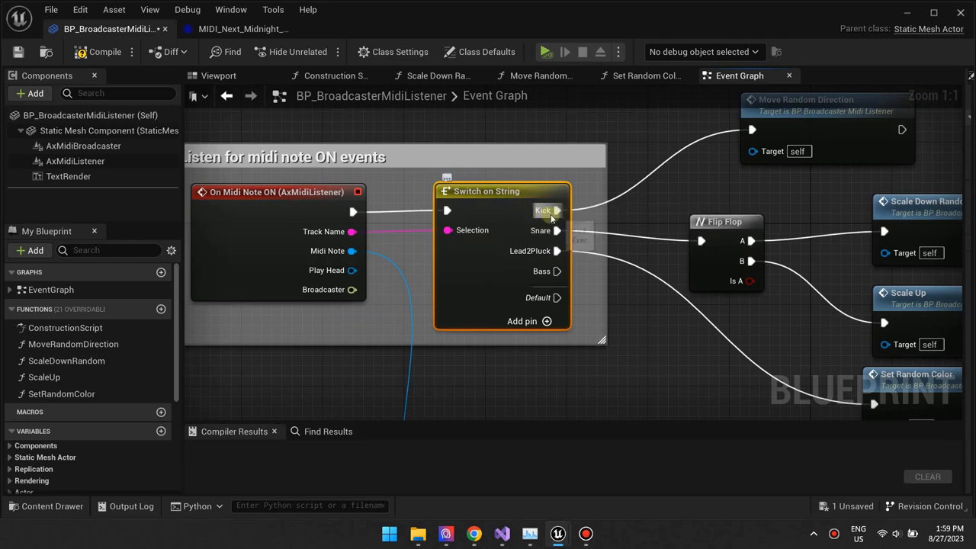
Check the MIDI asset's track names against the Switch on String cases so Kick routes to Move Random Direction
click(243, 27)
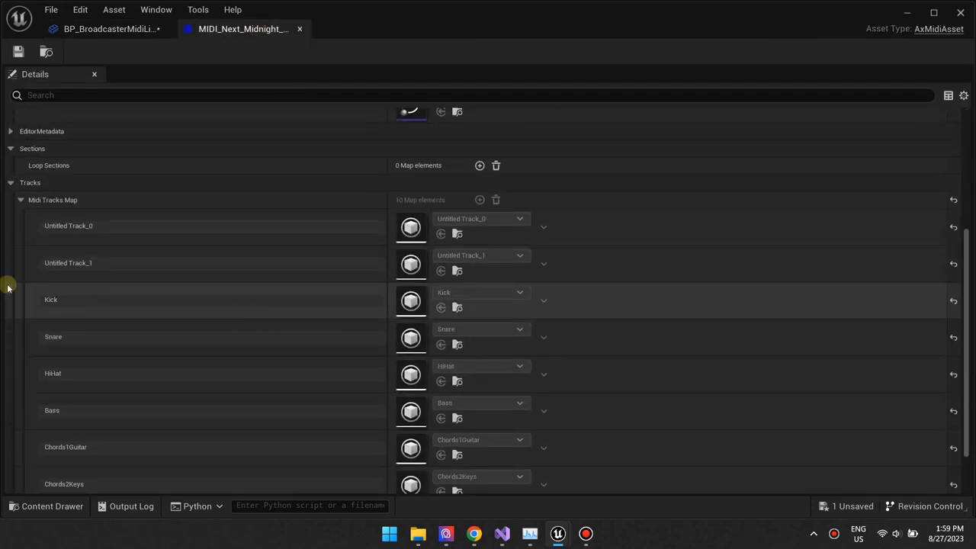
click(106, 29)
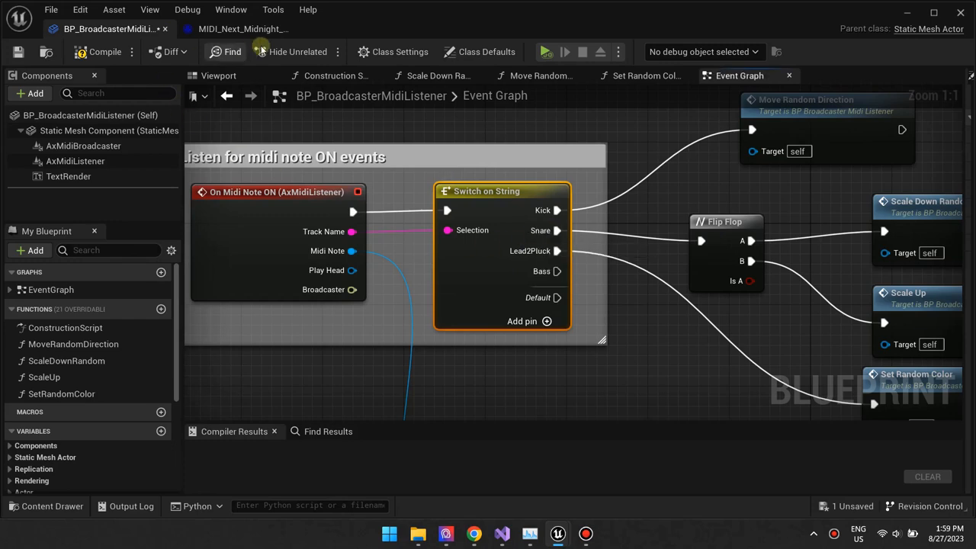
click(242, 29)
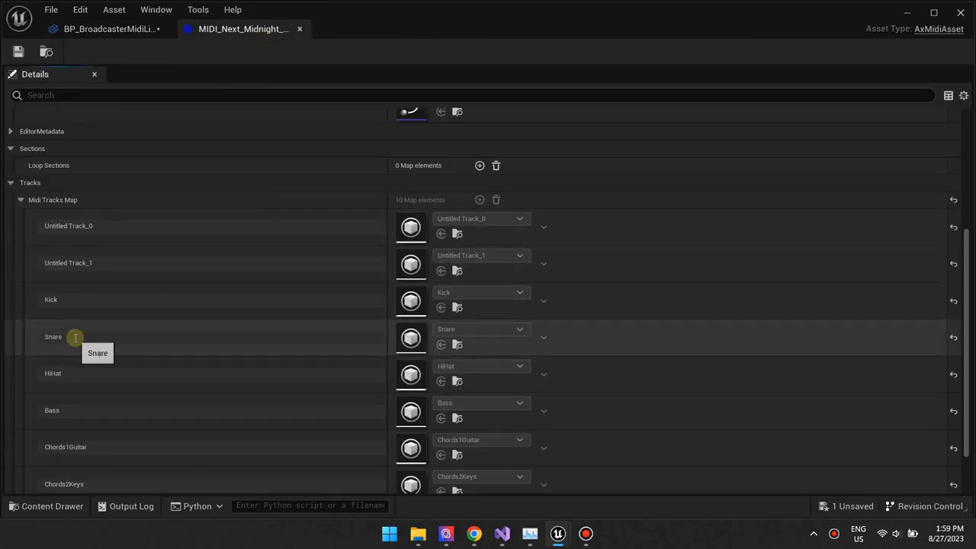
click(107, 28)
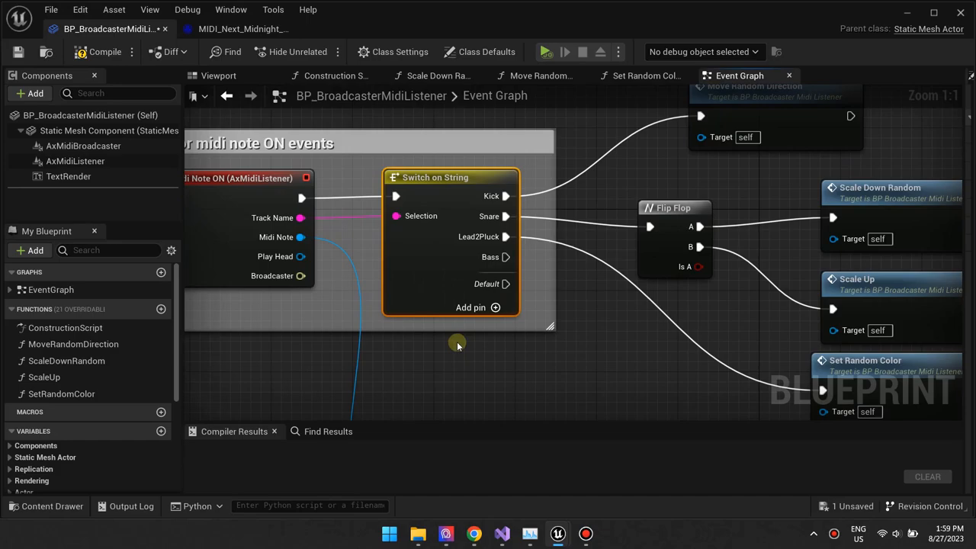
scroll(down, 3)
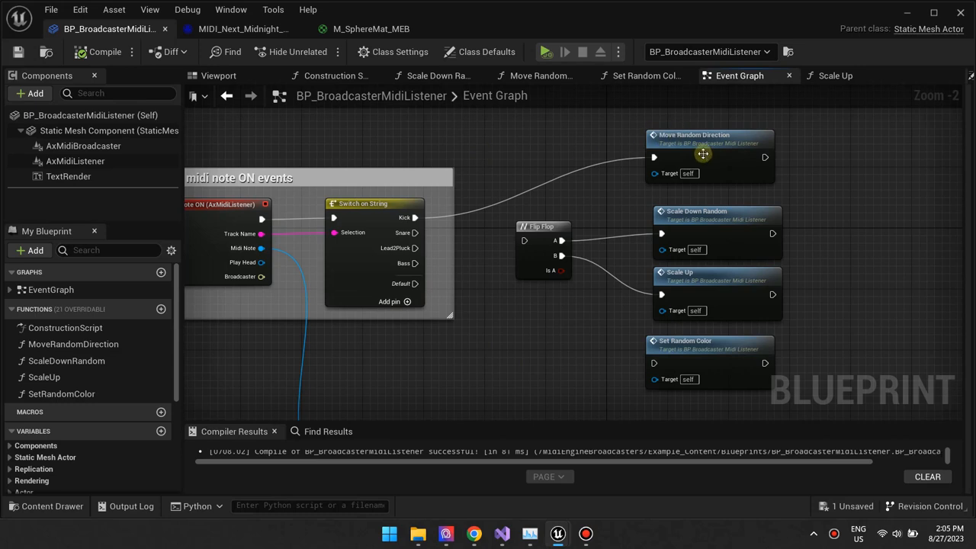
Wire the Lead2Pluck case to Set Random Color and return to the level editor
drag(701, 156, 549, 165)
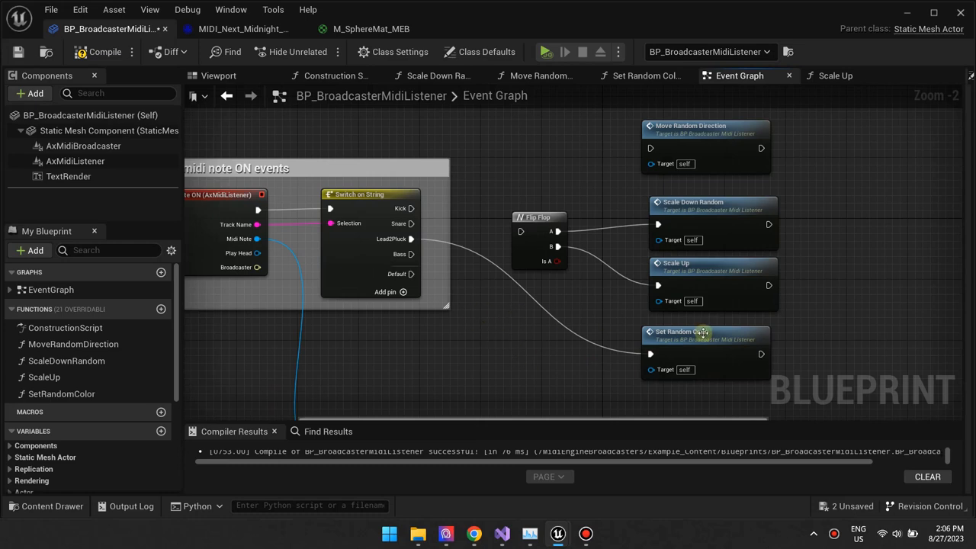
click(680, 331)
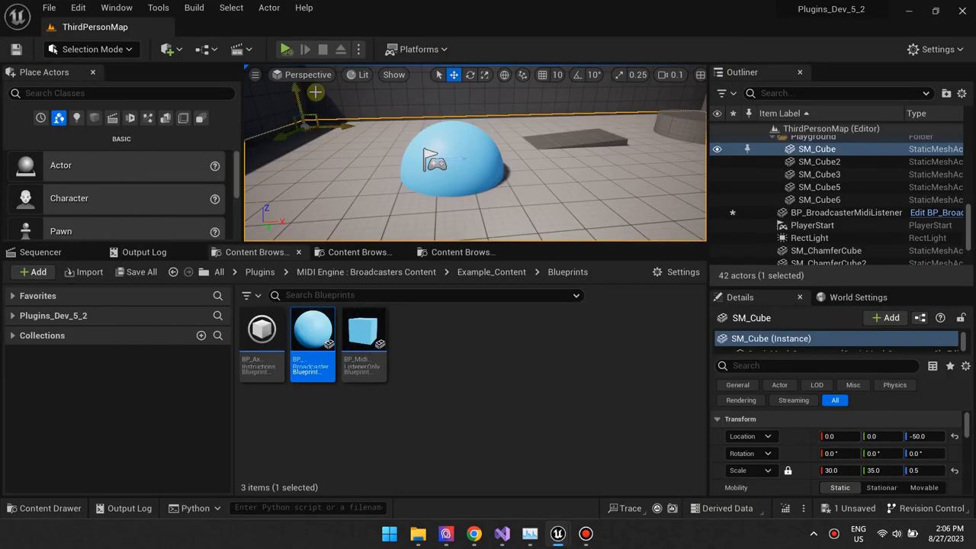
Run a quick play test, then reopen the listener blueprint's Event Graph at the track switch
click(285, 49)
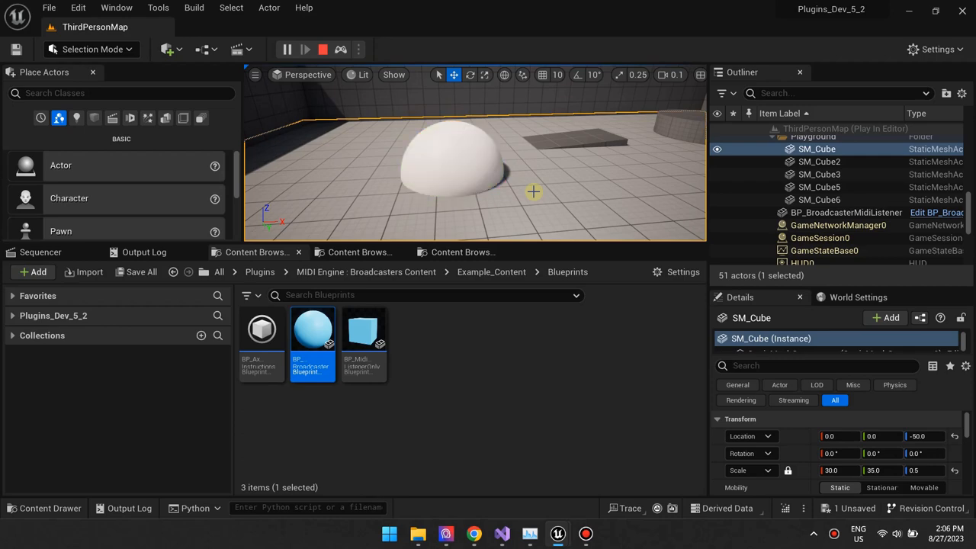
double_click(313, 330)
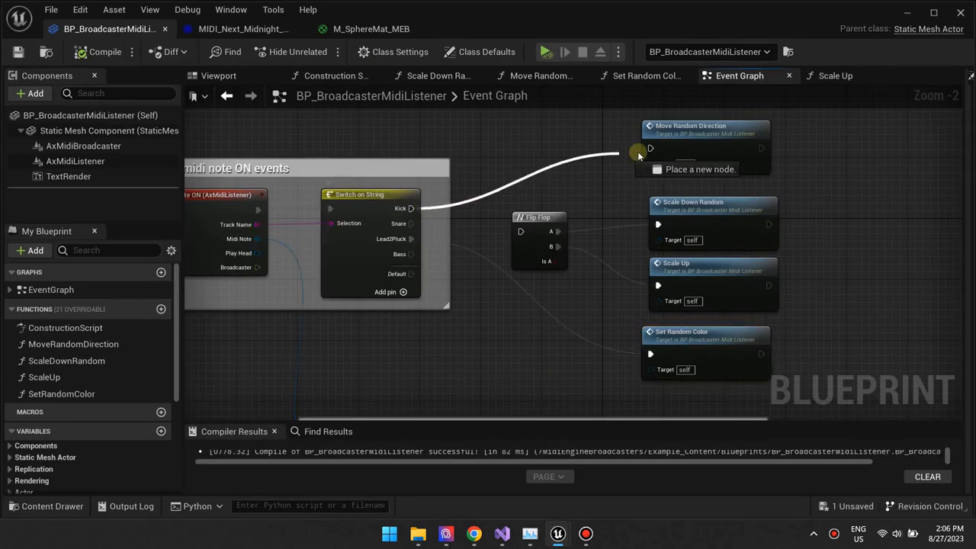
scroll(down, 3)
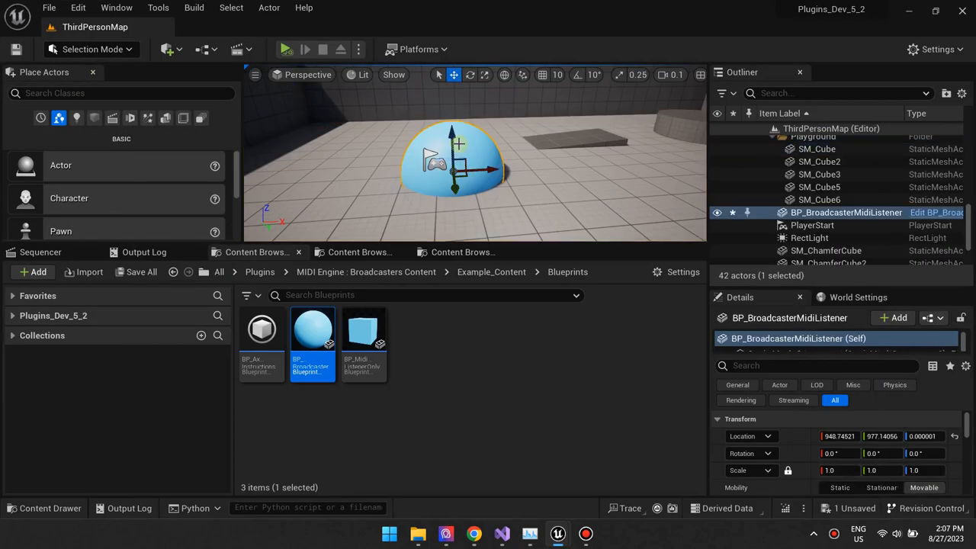
Play the level and orbit the viewport to watch the sphere move with the MIDI playback
click(286, 49)
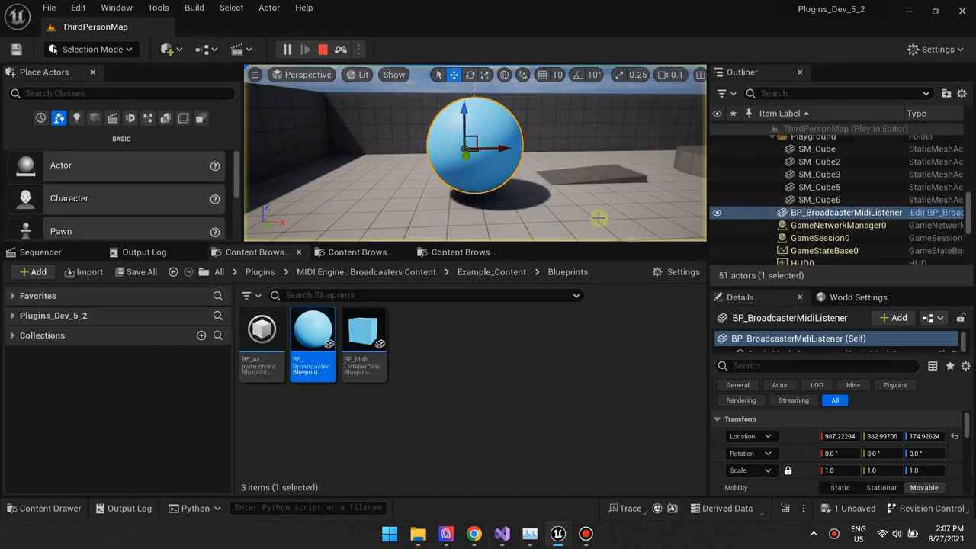
drag(473, 149, 455, 145)
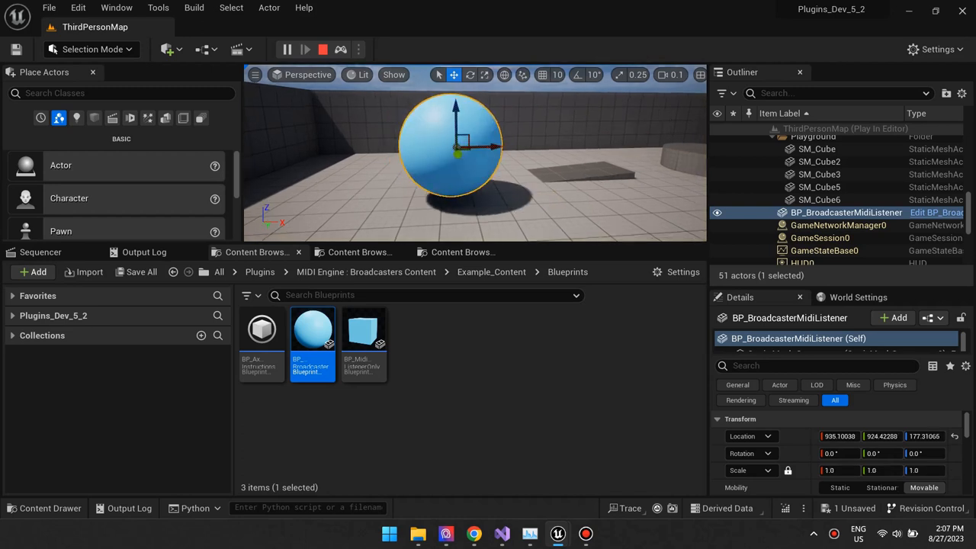
drag(454, 145, 485, 151)
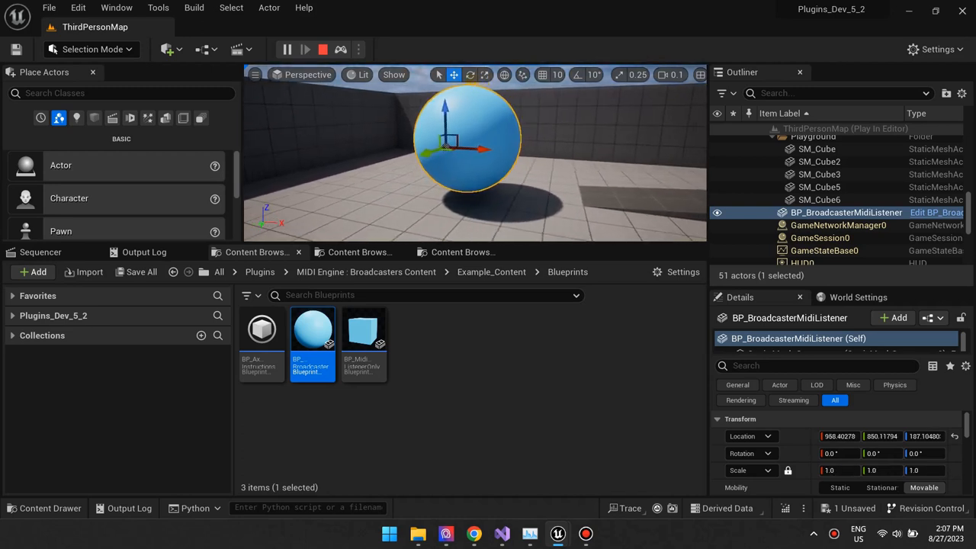
drag(442, 149, 473, 145)
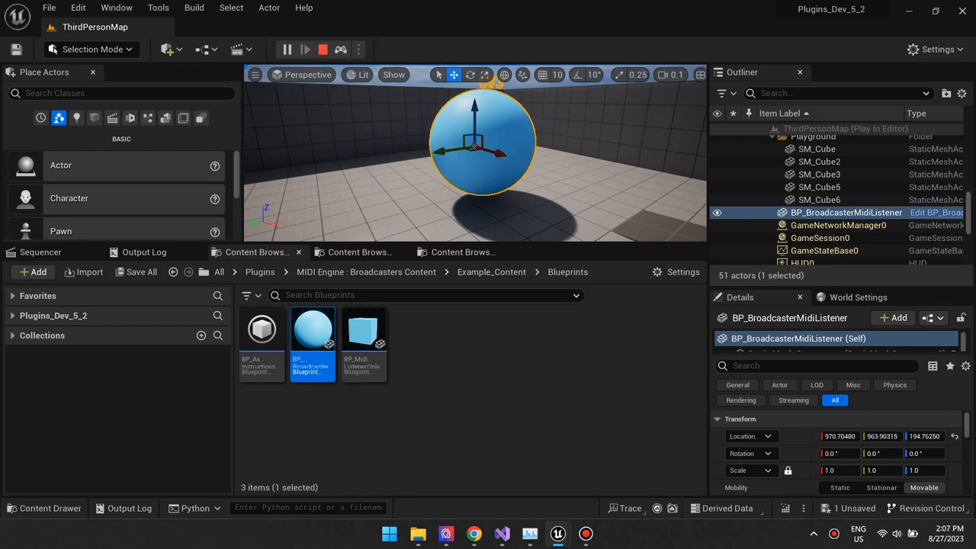